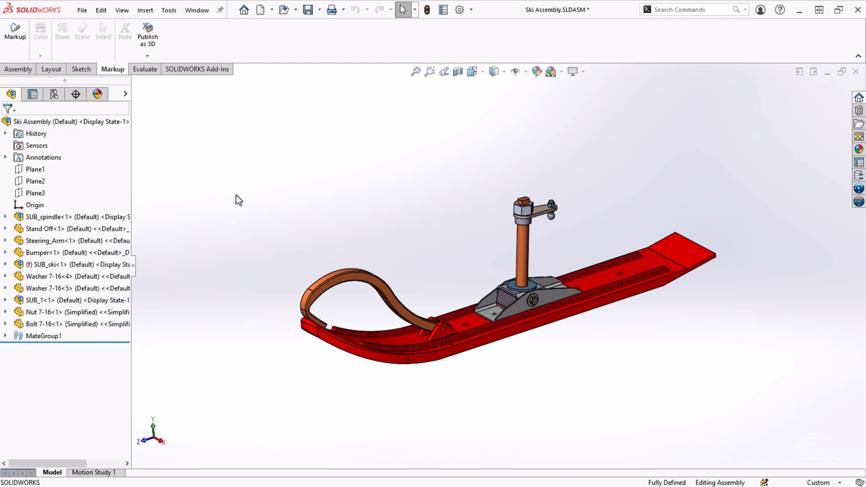
mouse_move(122, 135)
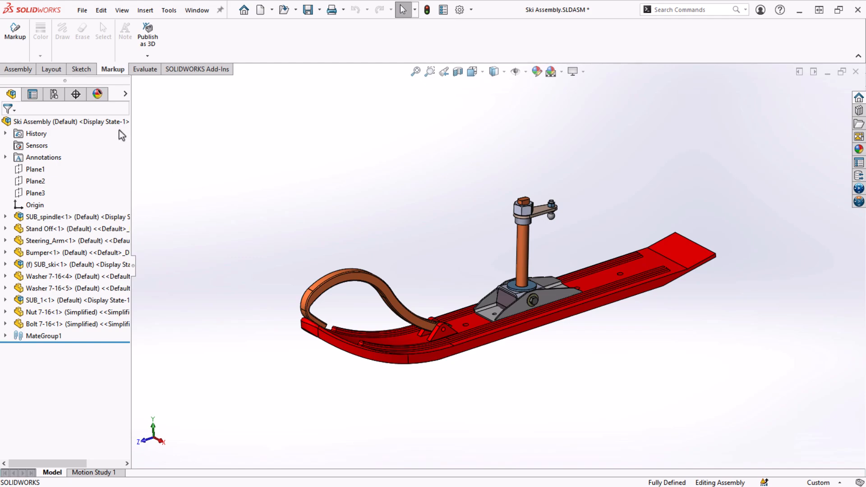
Bring up the context commands for the top-level Ski Assembly in the FeatureManager tree.
right_click(66, 122)
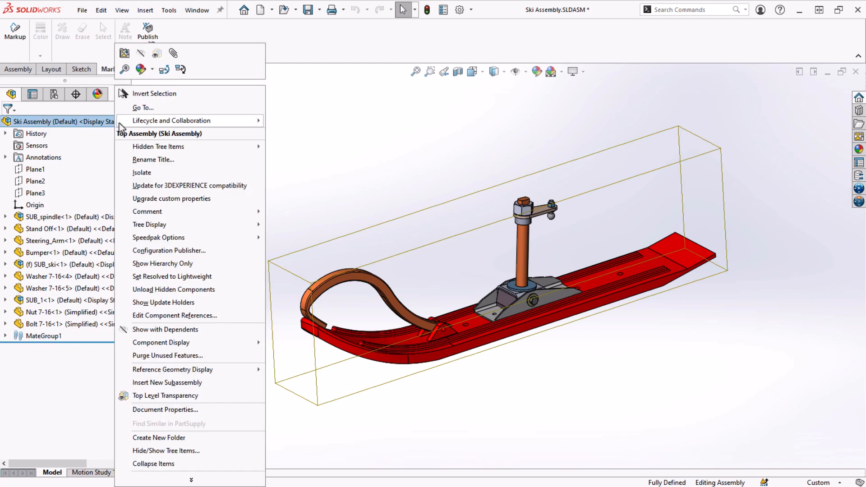
mouse_move(163, 69)
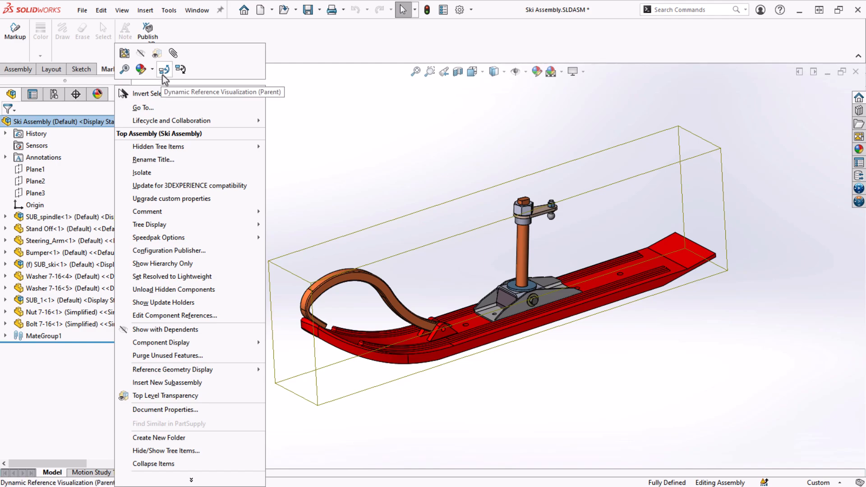
mouse_move(180, 69)
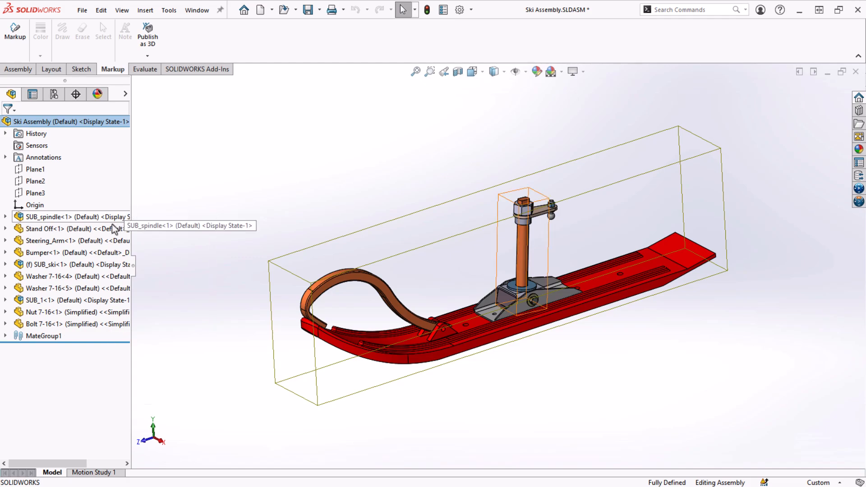
mouse_move(75, 240)
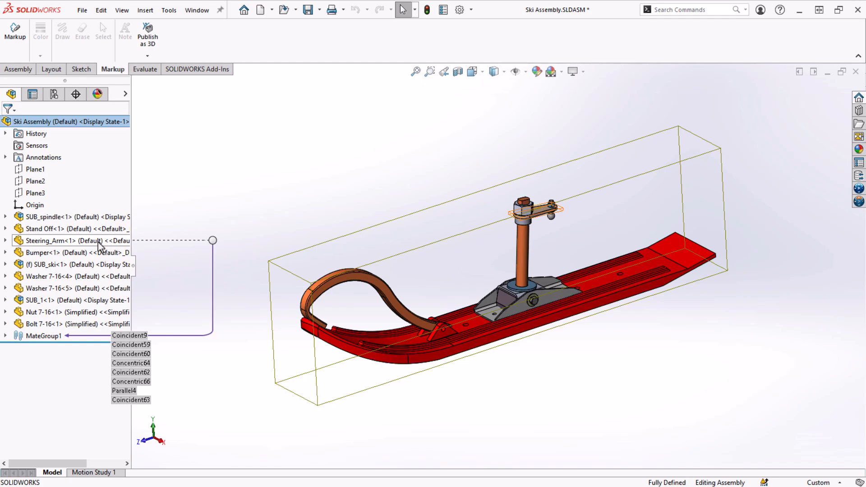
mouse_move(97, 241)
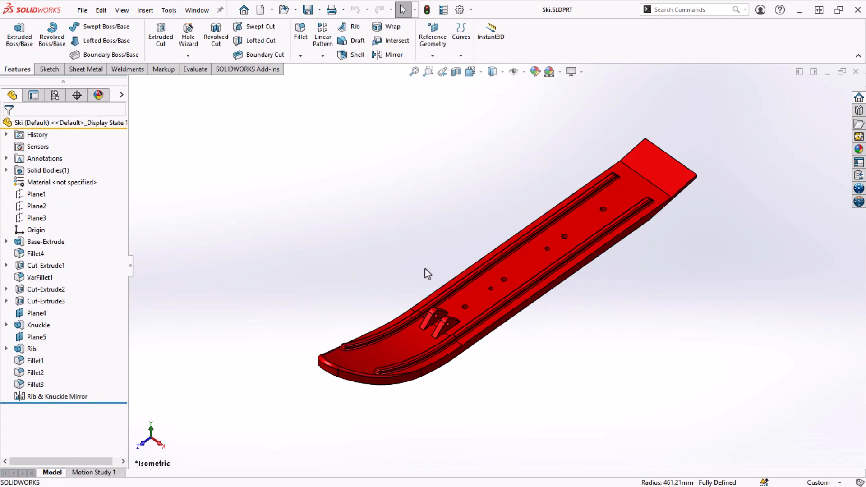
mouse_move(228, 229)
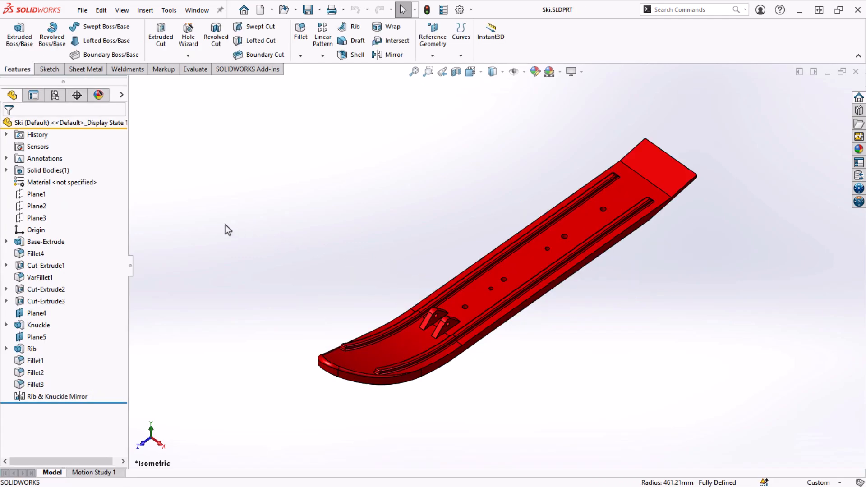
mouse_move(97, 126)
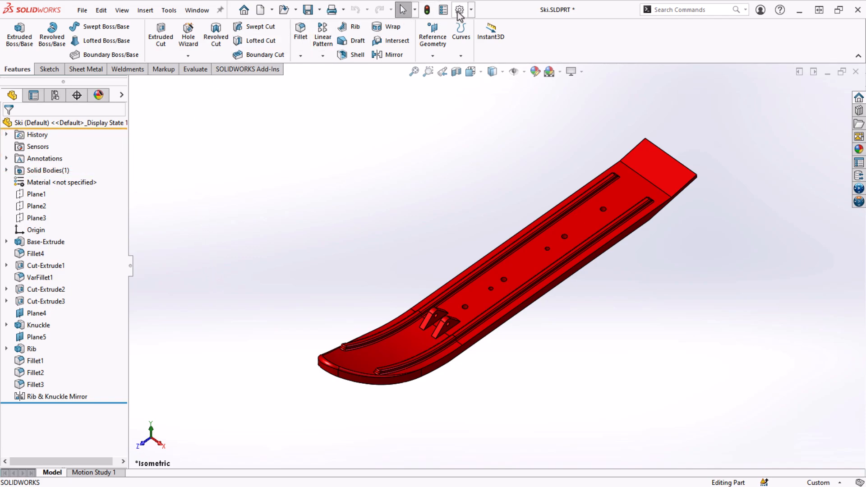
Set Design Binder to Show under FeatureManager system options and apply the change.
left_click(459, 9)
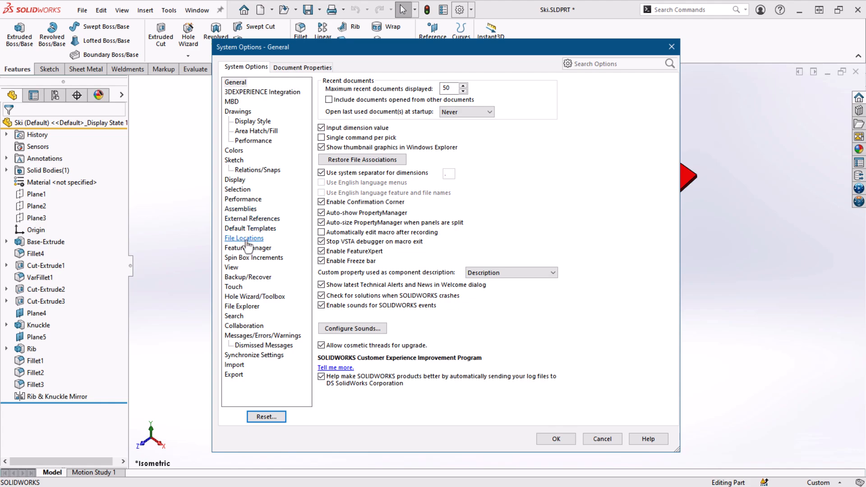
left_click(248, 248)
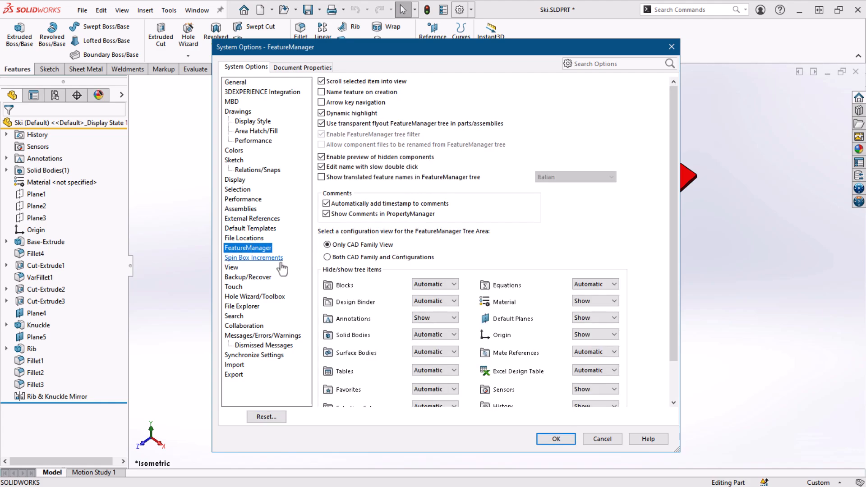
scroll("down", 3)
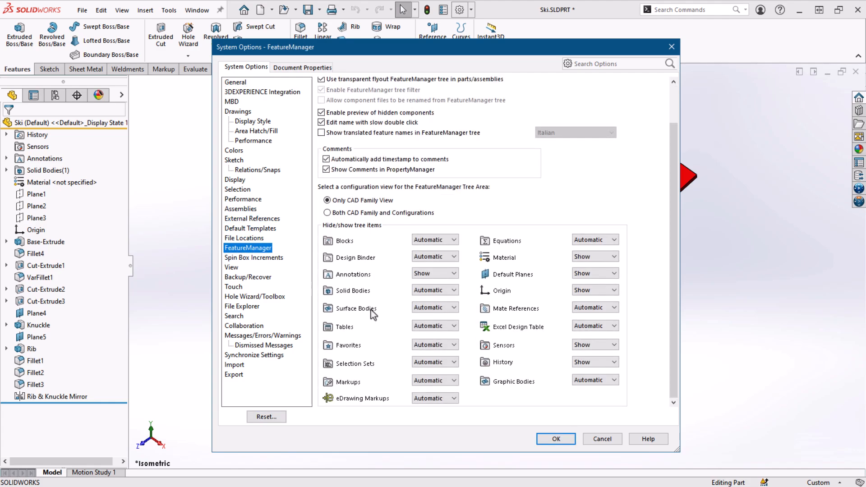
left_click(435, 256)
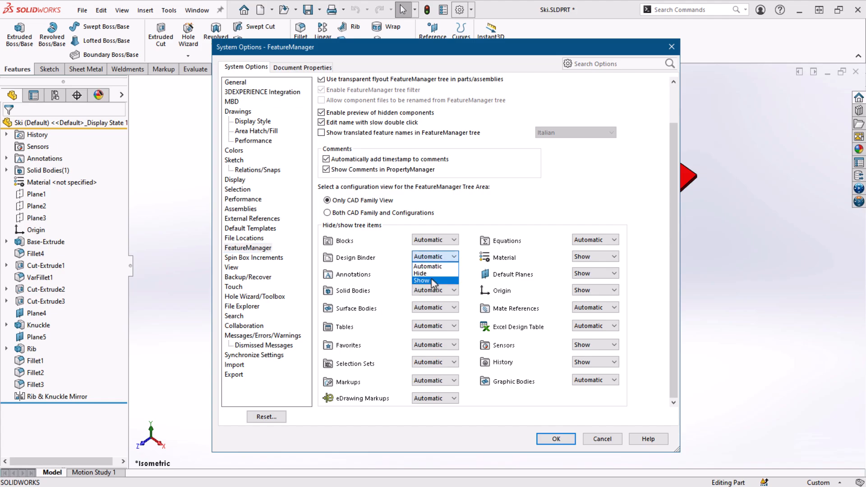
left_click(421, 281)
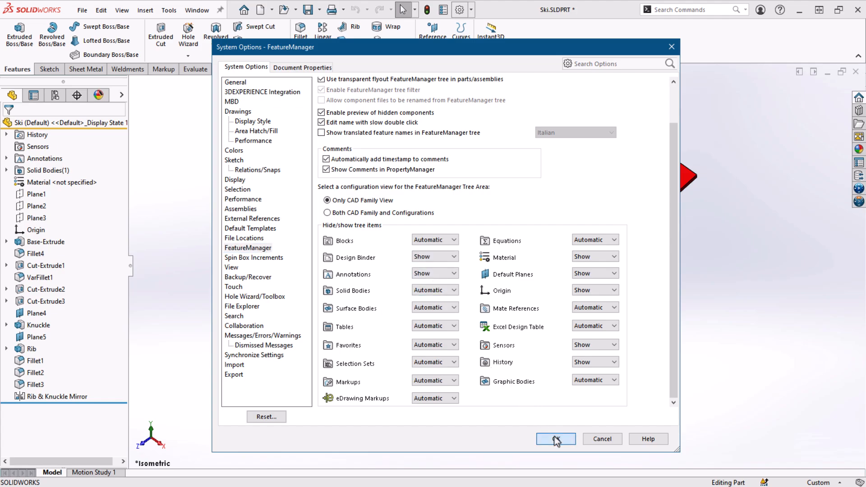
left_click(555, 439)
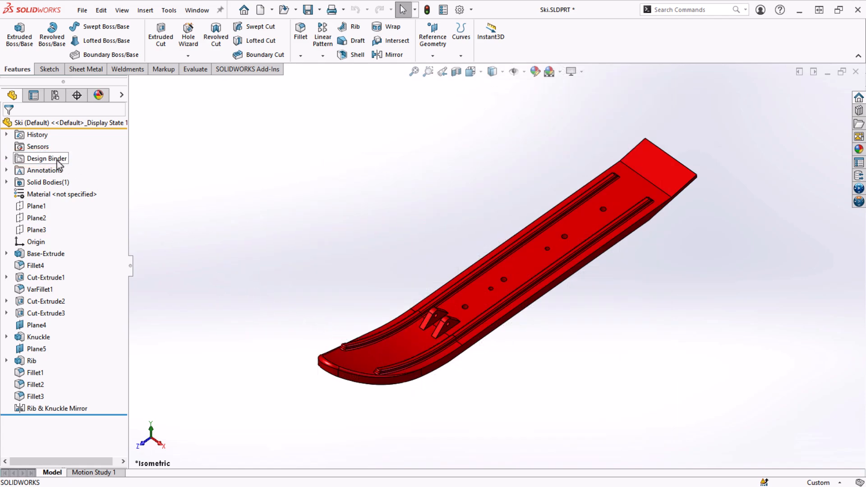
Expand Design Binder in the tree and bring up options for Design Journal.doc.
left_click(46, 159)
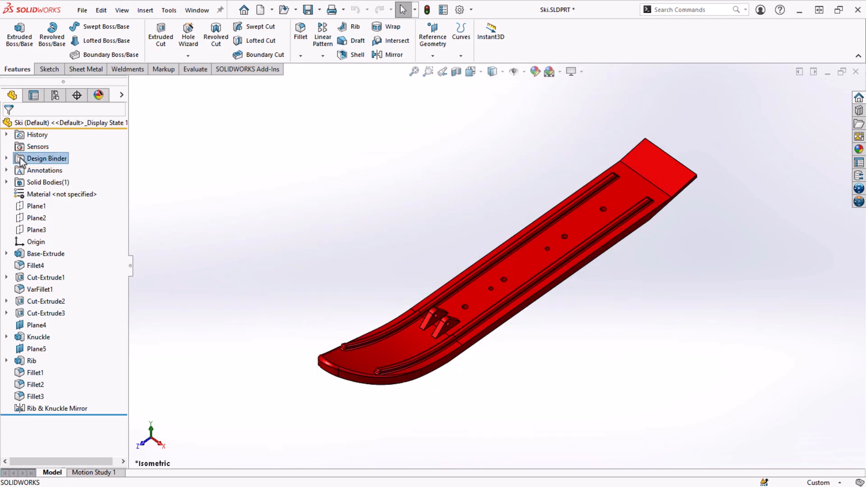
left_click(6, 159)
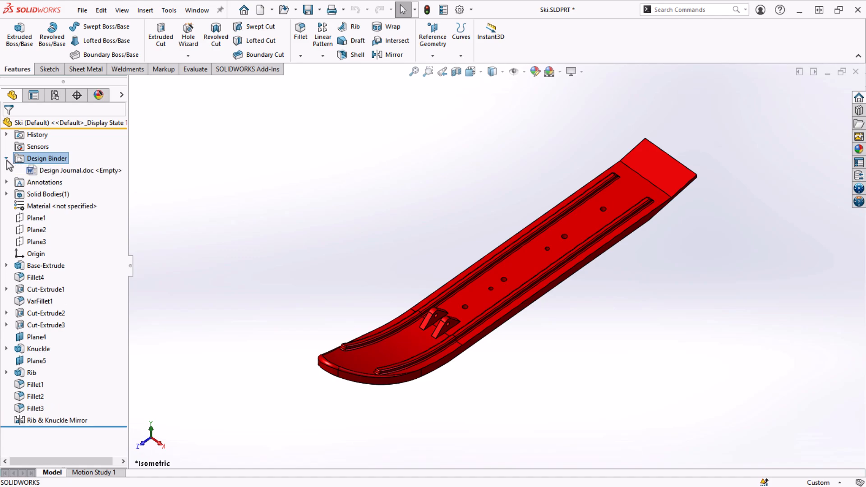
left_click(6, 158)
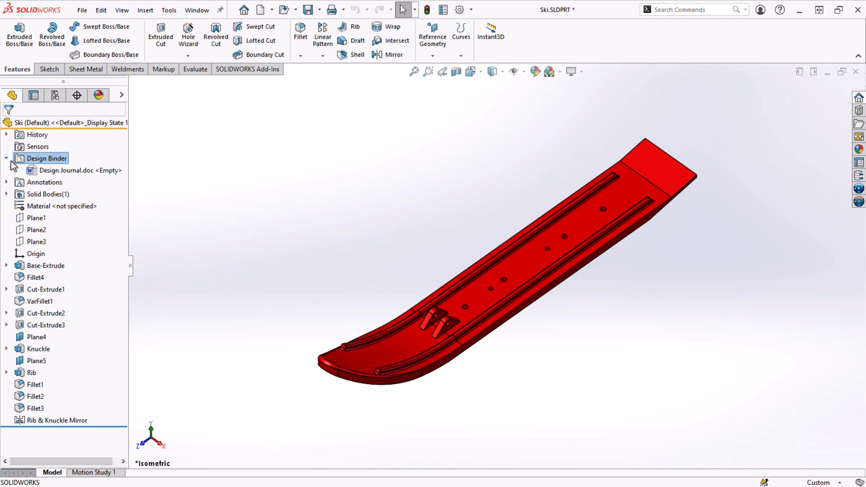
right_click(77, 170)
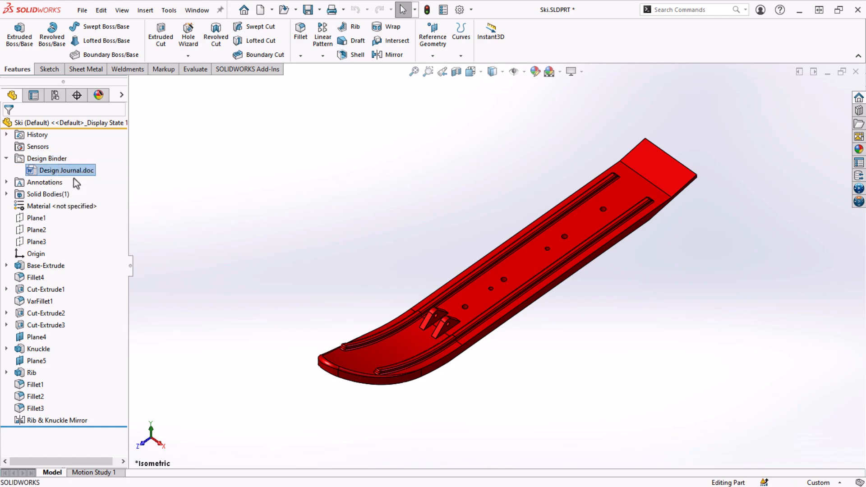
Write 'Ski for snow mobile' into Design Journal.doc in Word, then close Word.
double_click(67, 170)
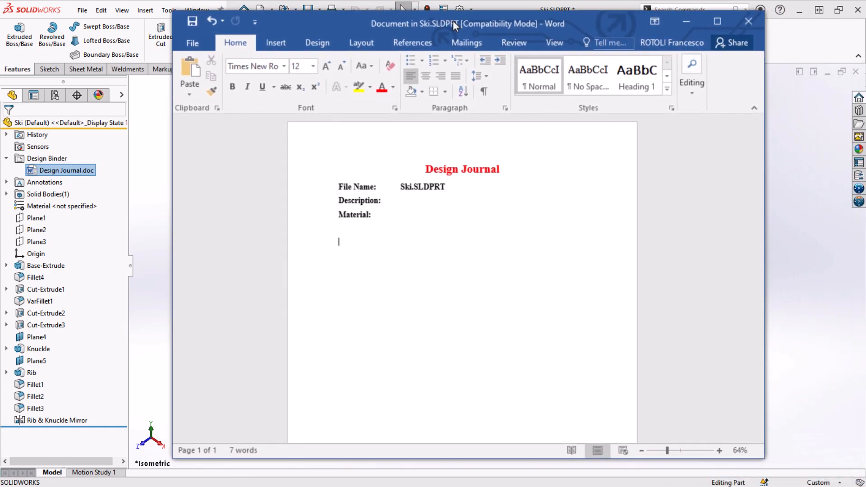
type("Ski for snow mobile model # 12345A")
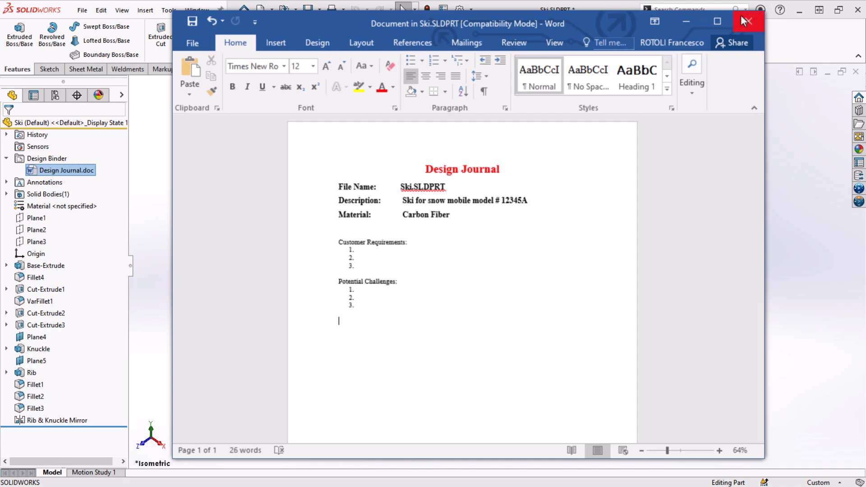
left_click(747, 21)
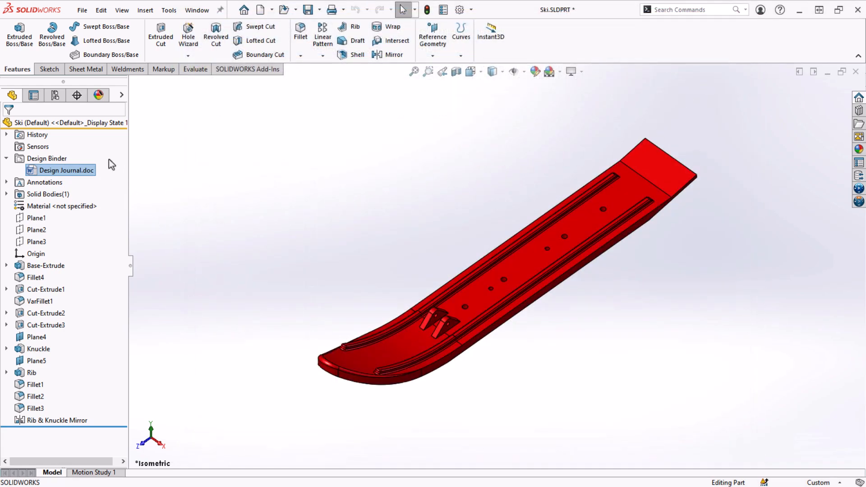
Add Spec Sheet.docx to the Design Binder as a linked attachment.
right_click(47, 158)
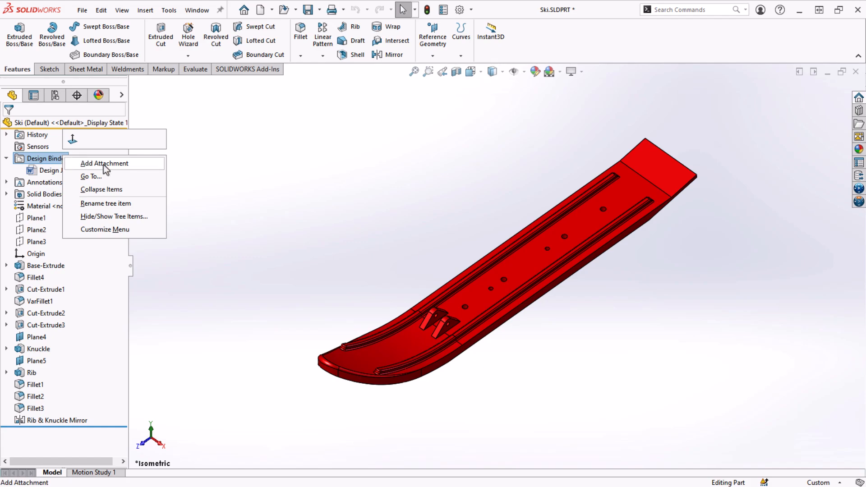
left_click(104, 163)
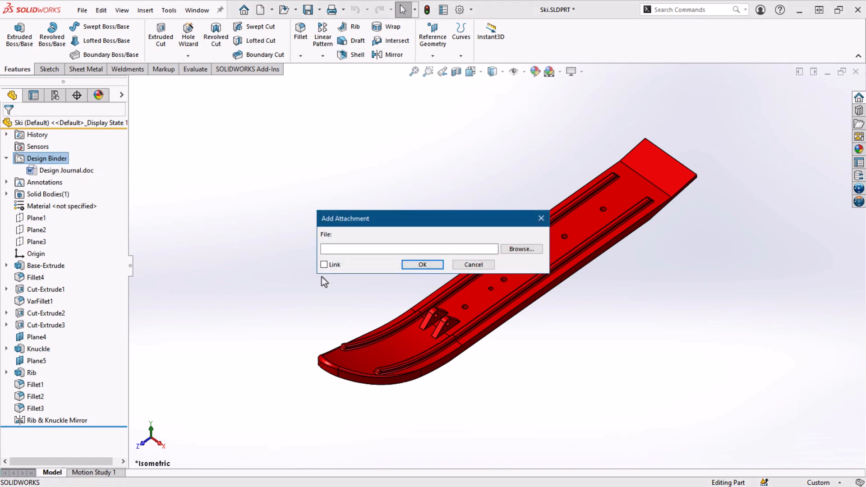
mouse_move(337, 281)
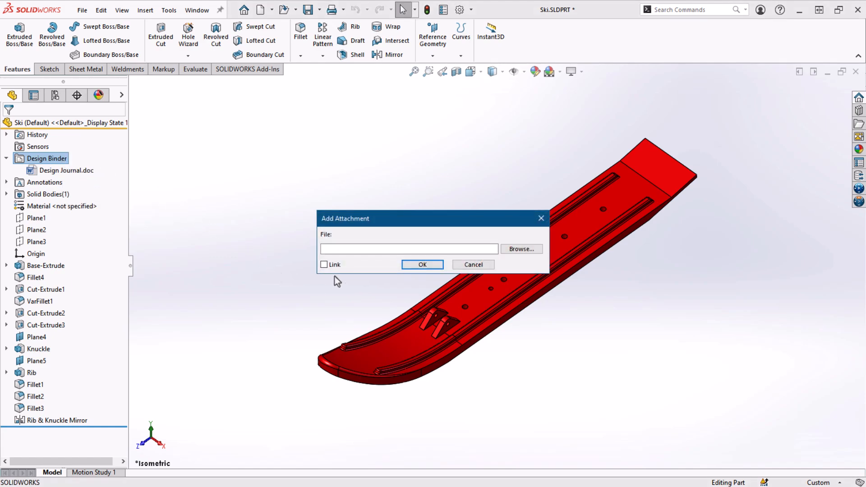
left_click(519, 249)
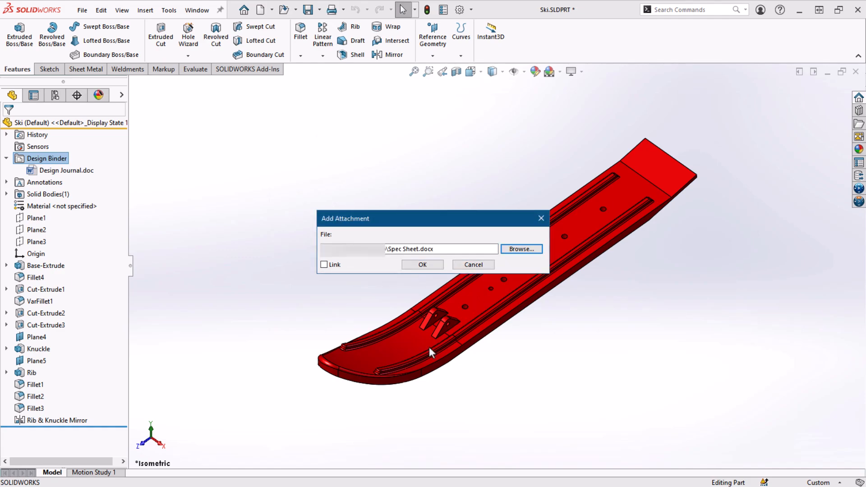
left_click(324, 264)
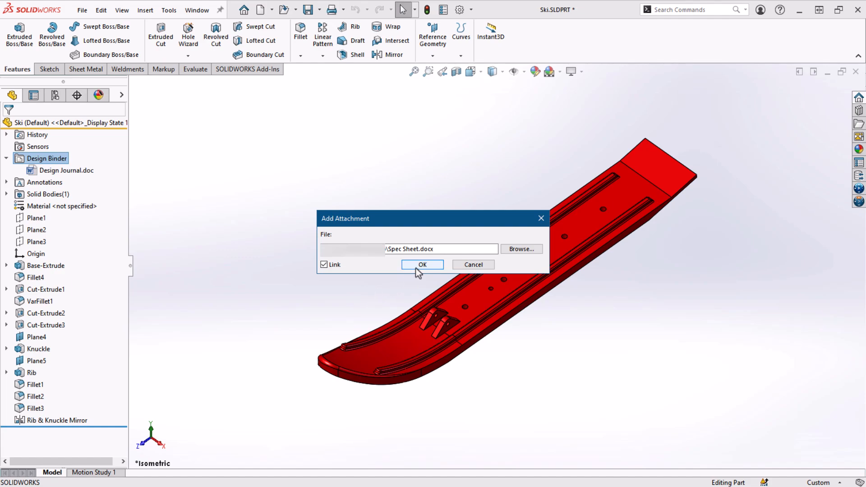
left_click(422, 265)
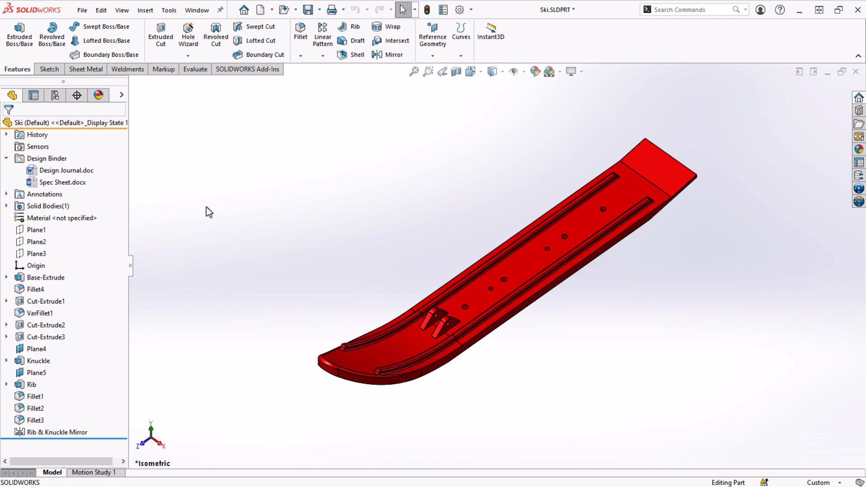
mouse_move(166, 83)
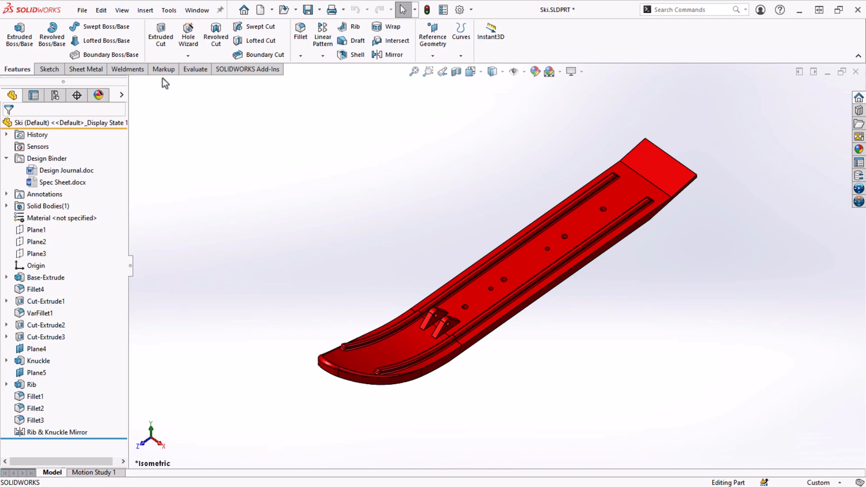
Show the Markup tools and list the available CommandManager tabs.
left_click(162, 69)
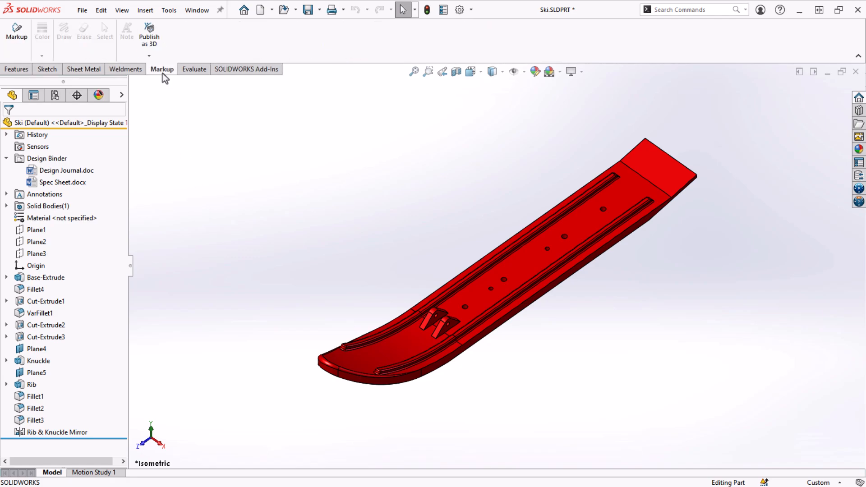
right_click(162, 69)
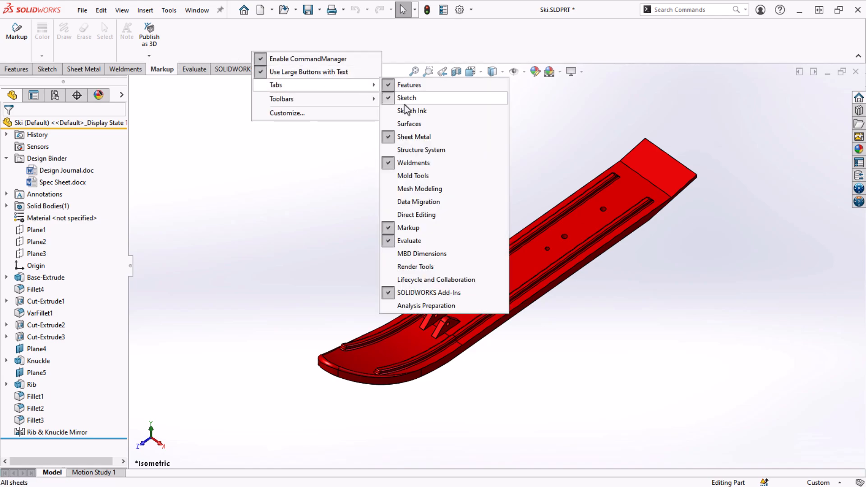
mouse_move(408, 227)
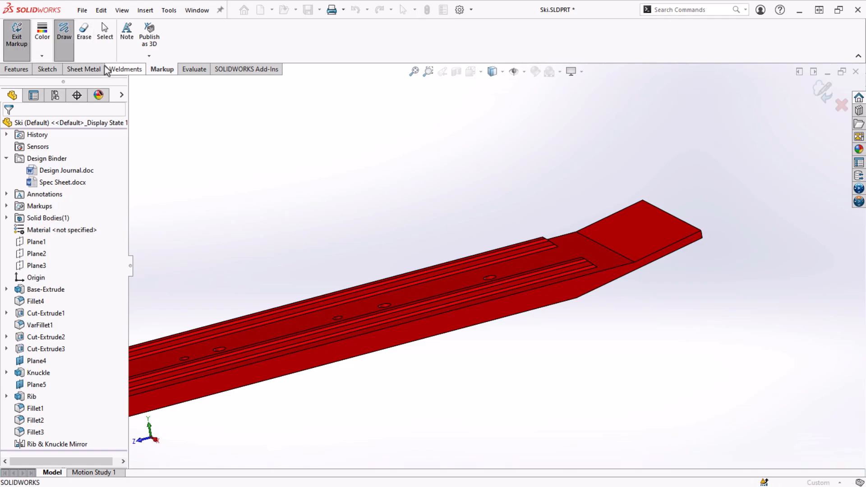
Circle the rib ends noting 'Shorten ribs', and note 'Increase CB depth' at the counterbores.
left_click_drag(465, 248, 569, 194)
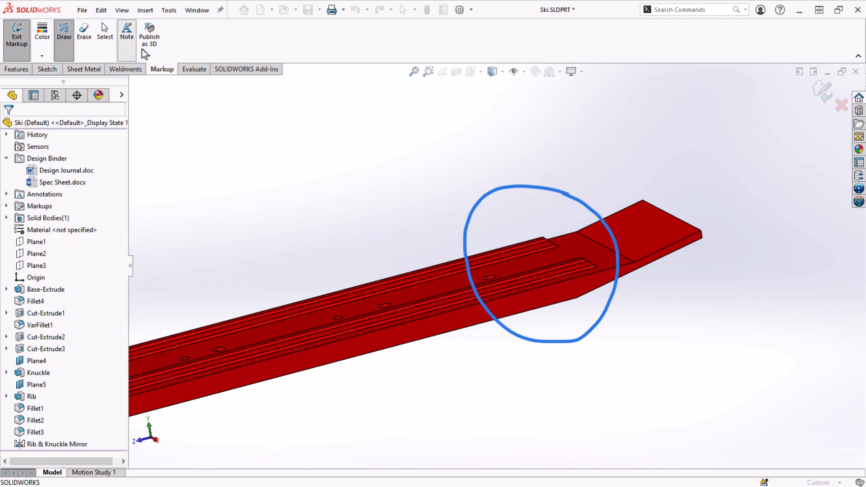
type("Shorten ri")
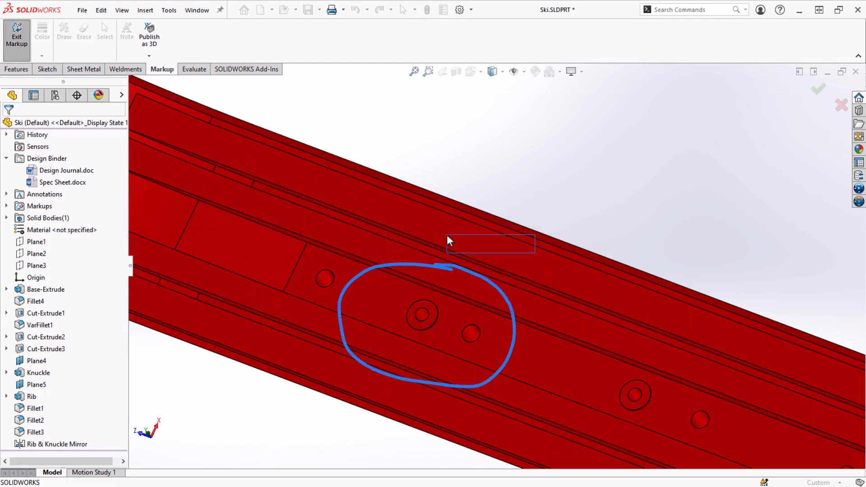
type("Increase")
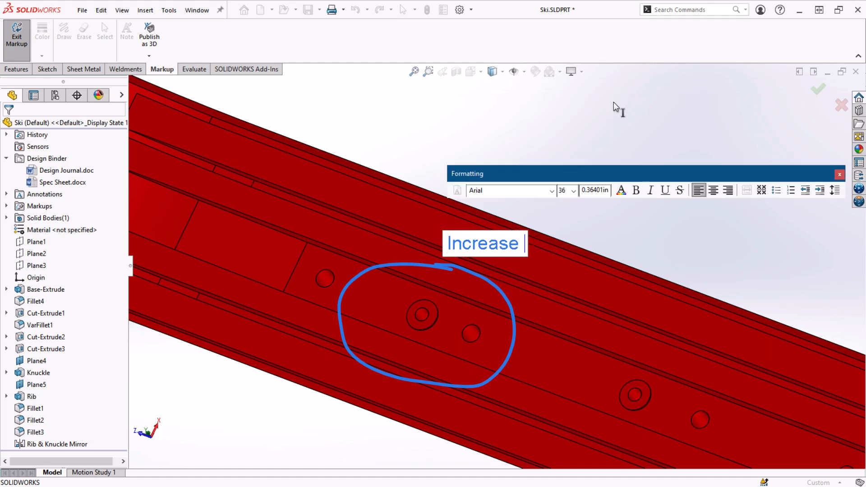
type("CB depth")
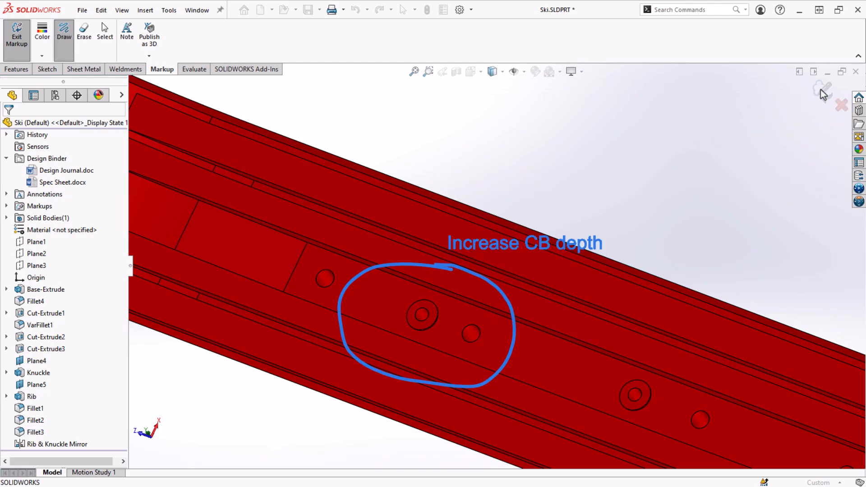
Exit markup mode, expand Markups, and view Markup1 and Markup2 on the model.
left_click(17, 33)
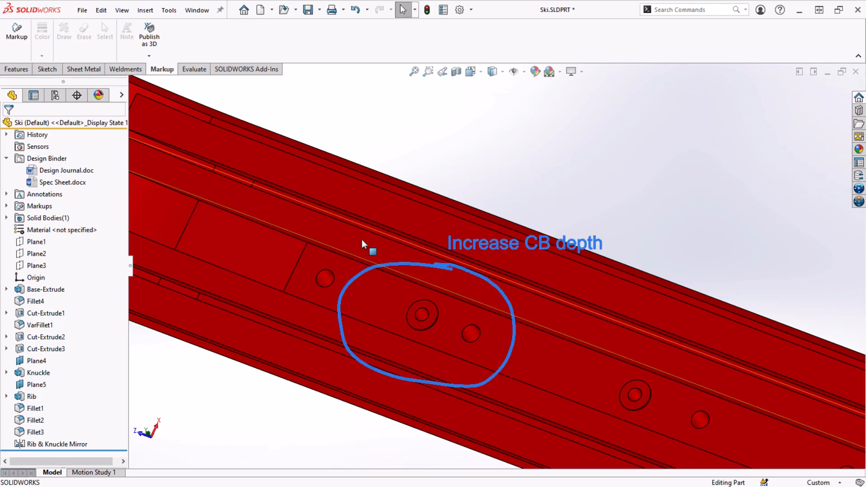
left_click(5, 206)
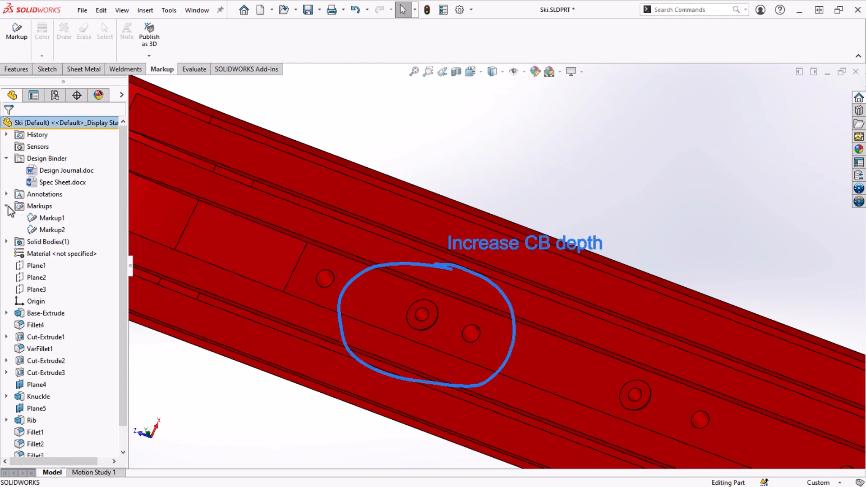
left_click(53, 217)
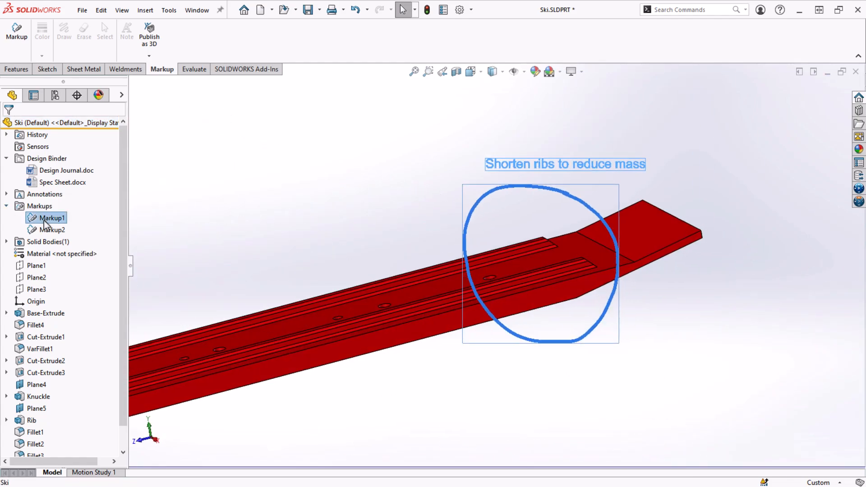
left_click(54, 230)
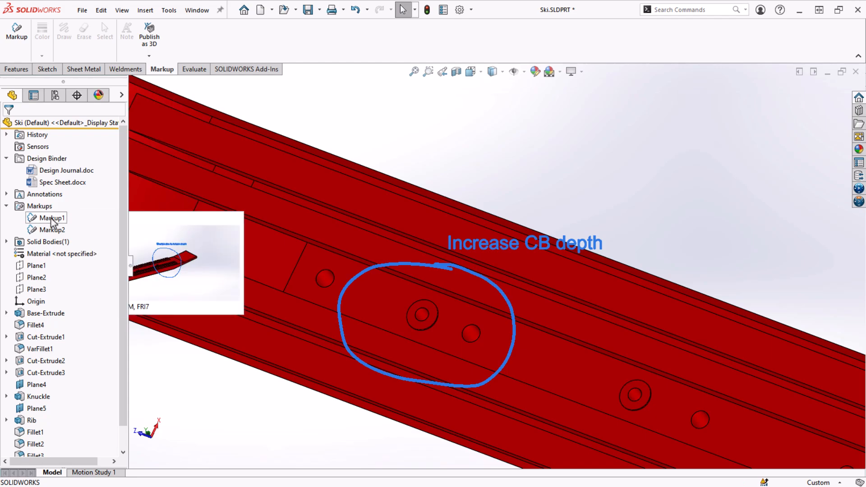
Export Markup1 and Markup2 to Ski_Markups.pdf.
right_click(50, 217)
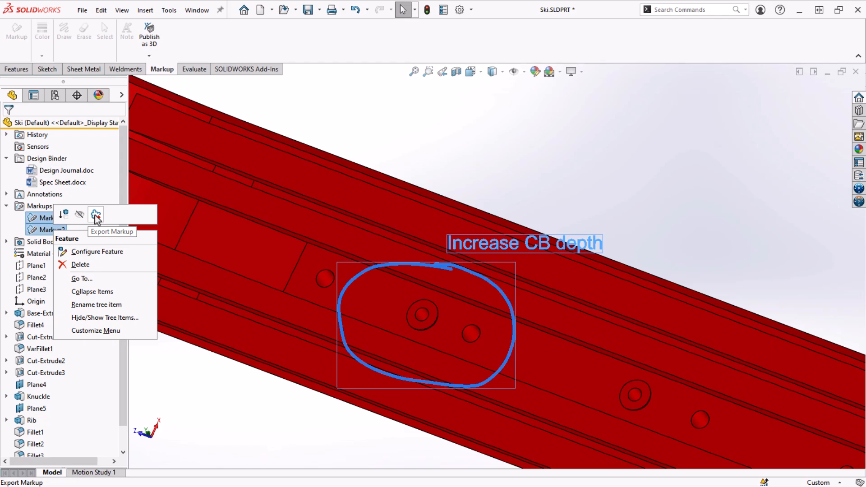
left_click(96, 214)
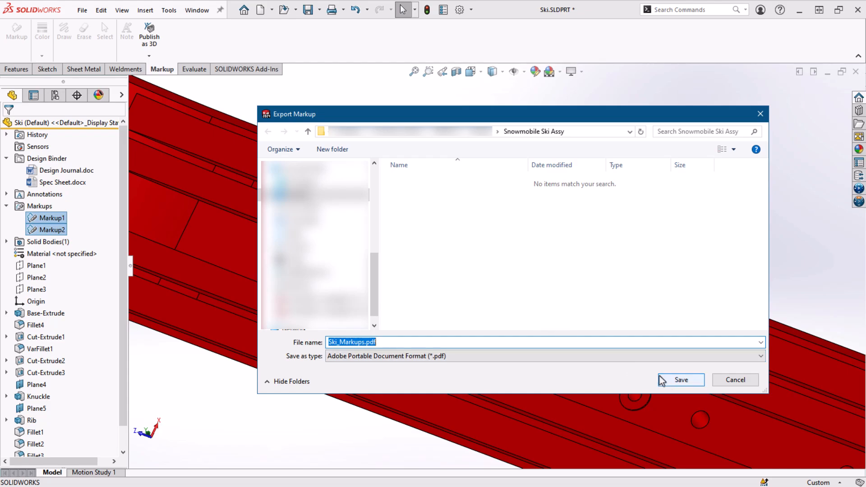
left_click(681, 379)
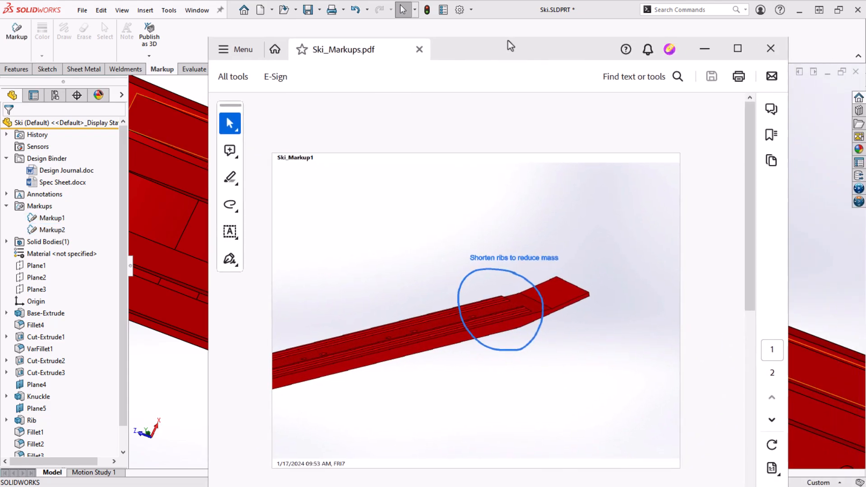